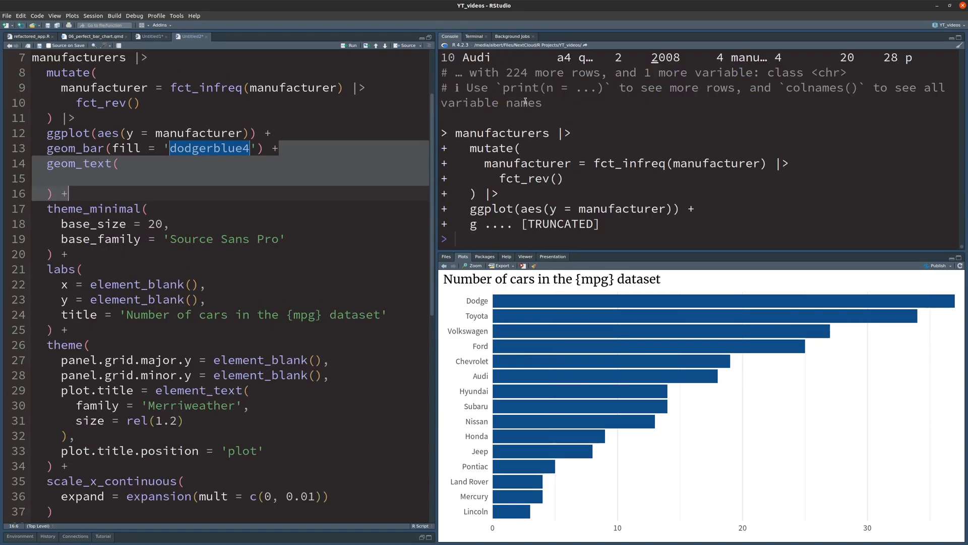
type("data = count(manufacturers, manufacturer),")
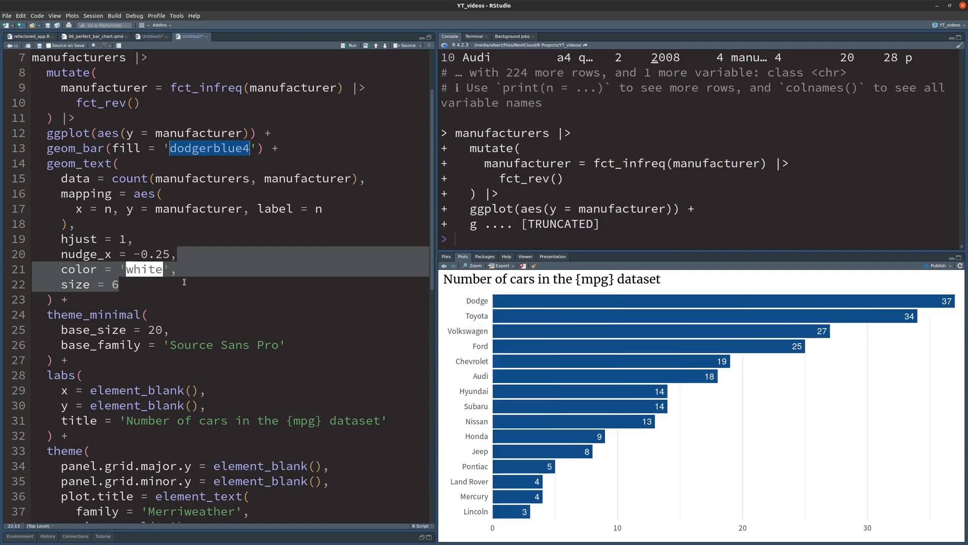
scroll("down", 3)
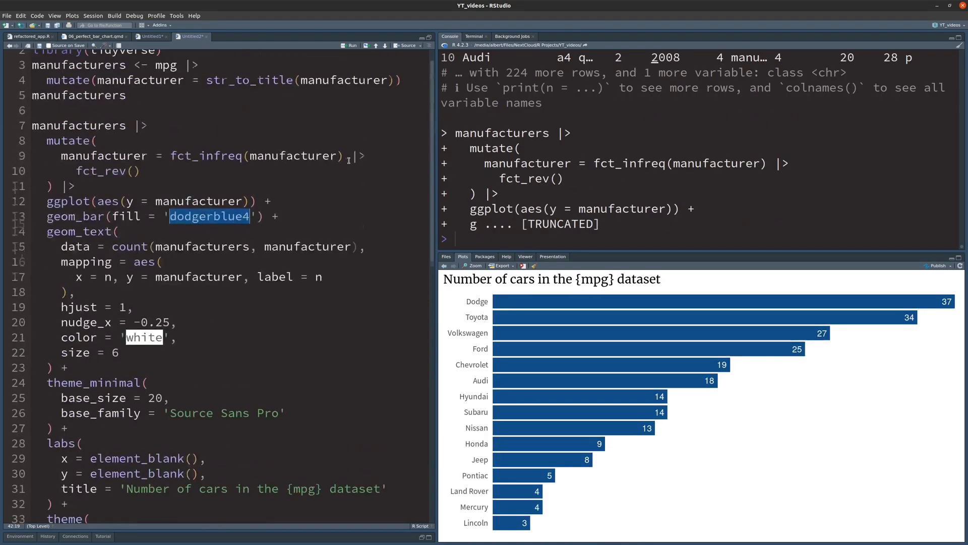
type("geom_vline(xintercept = 0) +")
type(",width = 0.4")
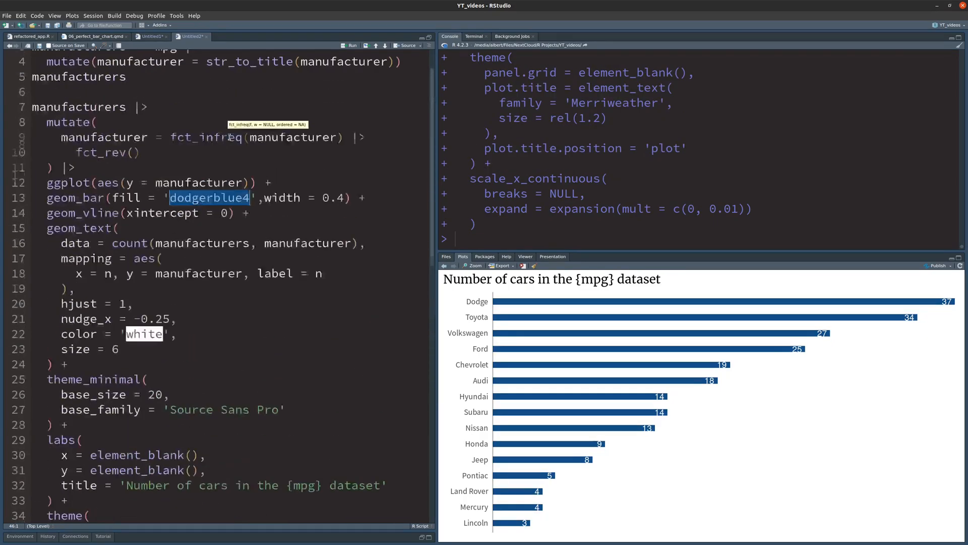
type(", just = 1")
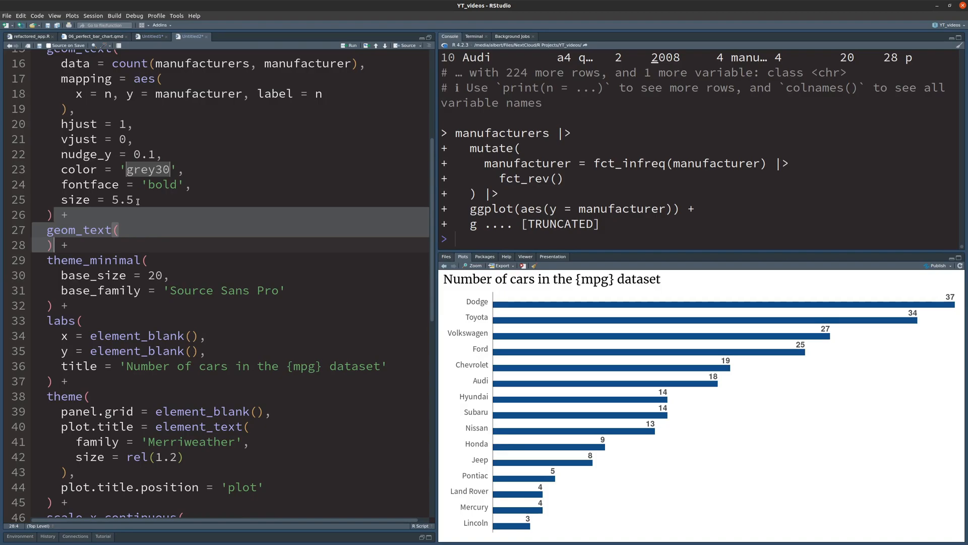
type("data = count(manufacturers, manufacturer),")
type("label = str_to_title(manufacturer)")
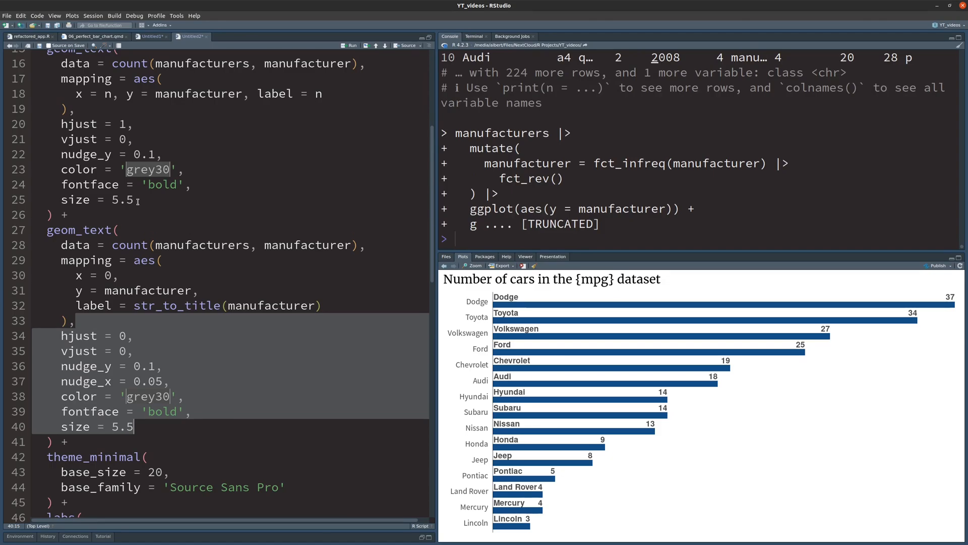
scroll("down", 3)
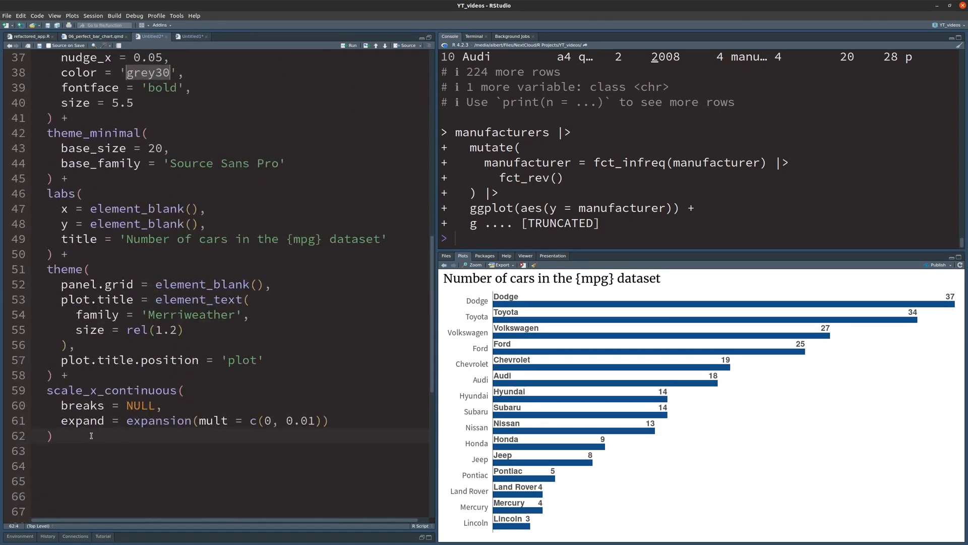